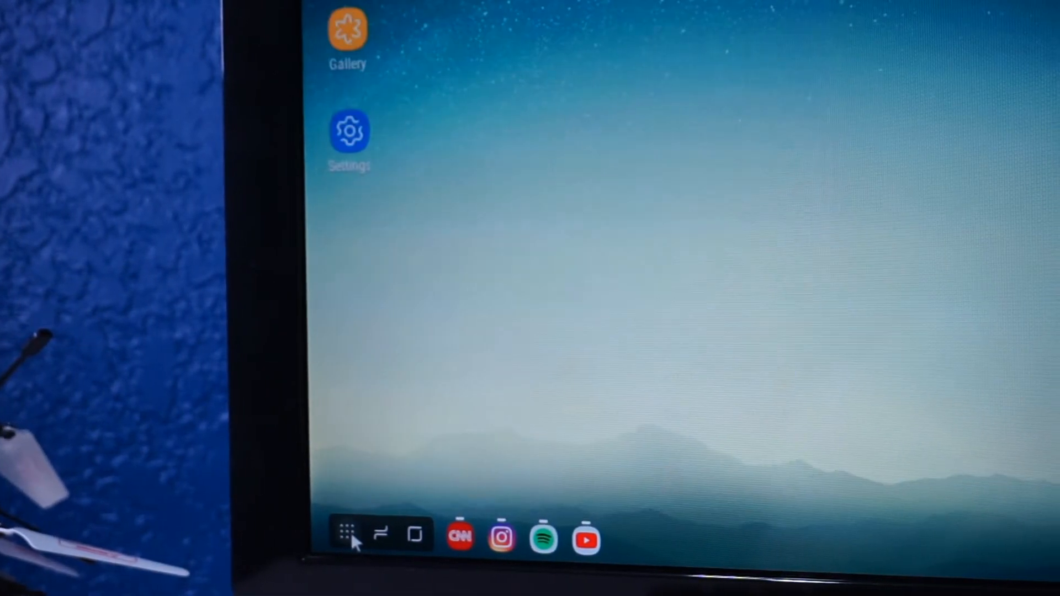
# Bring up the installed apps from the DeX taskbar to launch YouTube.
pyautogui.click(345, 533)
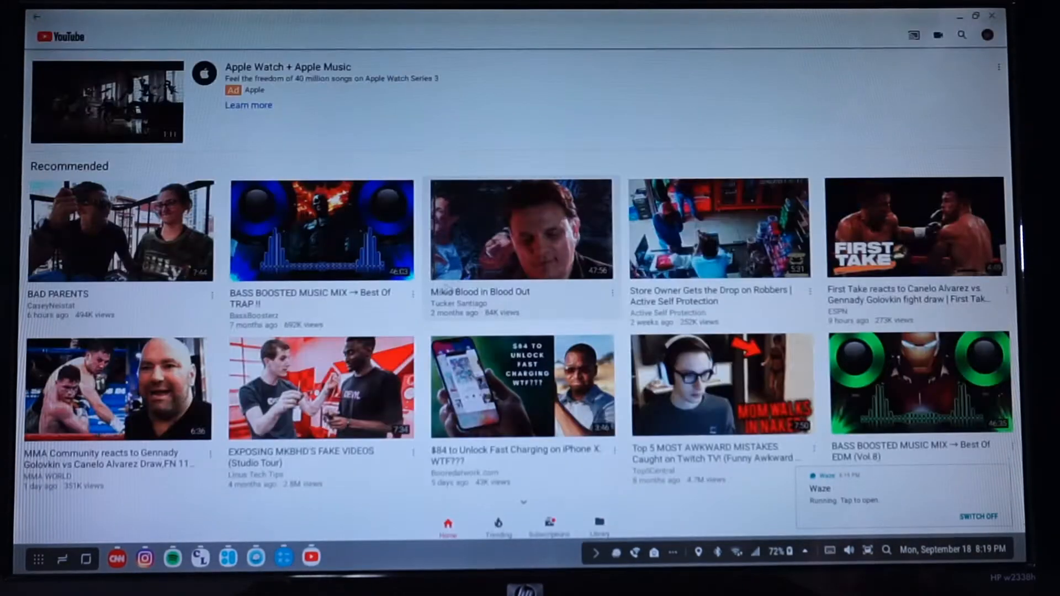
# Browse down the Recommended feed, then return to the apps launcher to start the game.
pyautogui.scroll(-3)
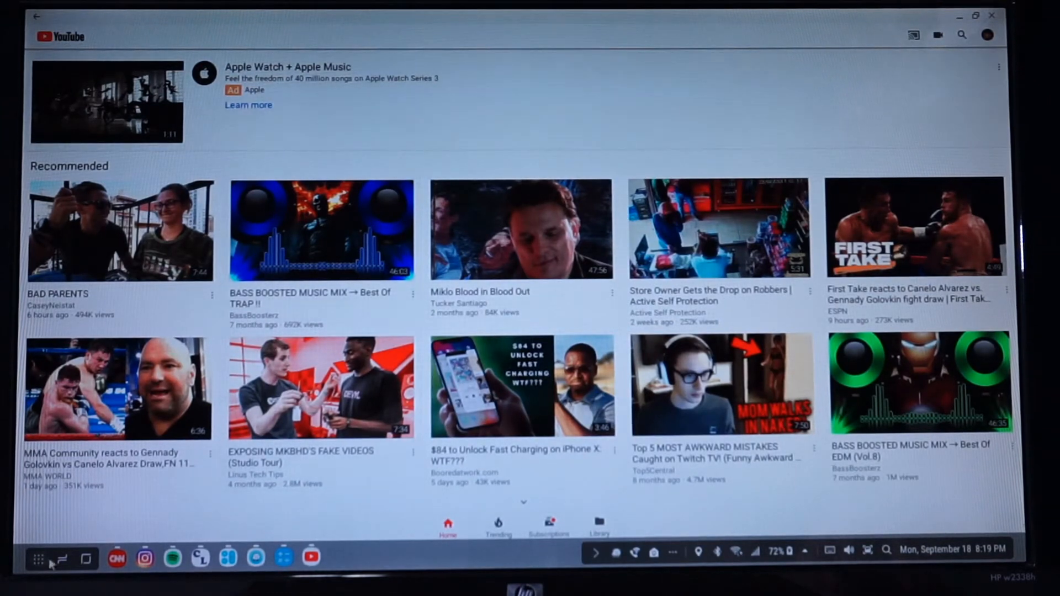
pyautogui.click(62, 558)
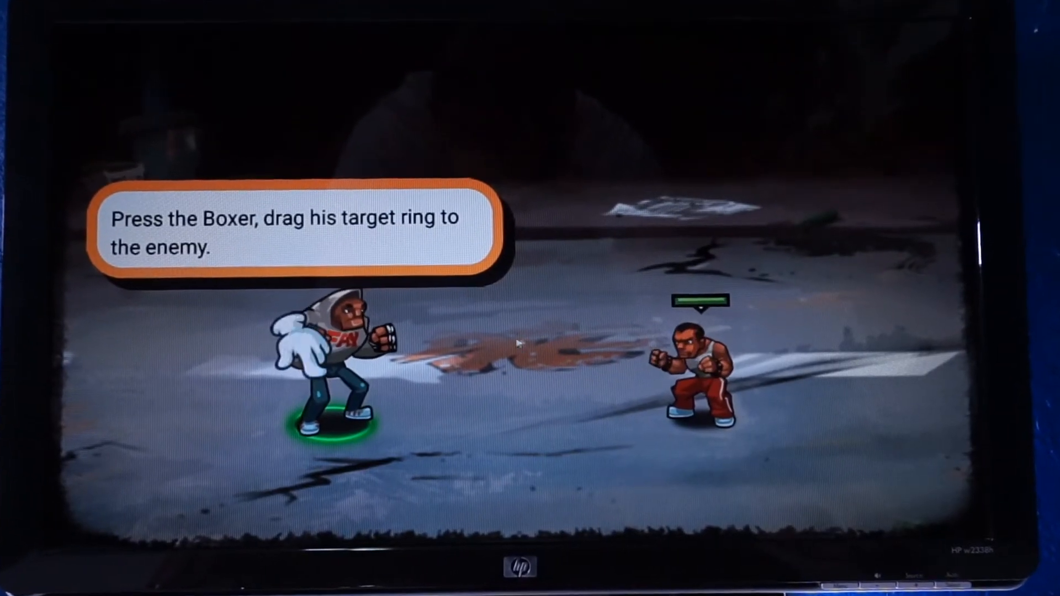
# Drag the Boxer's target ring onto the enemy character to send him attacking.
pyautogui.moveTo(318, 423); pyautogui.dragTo(689, 416)
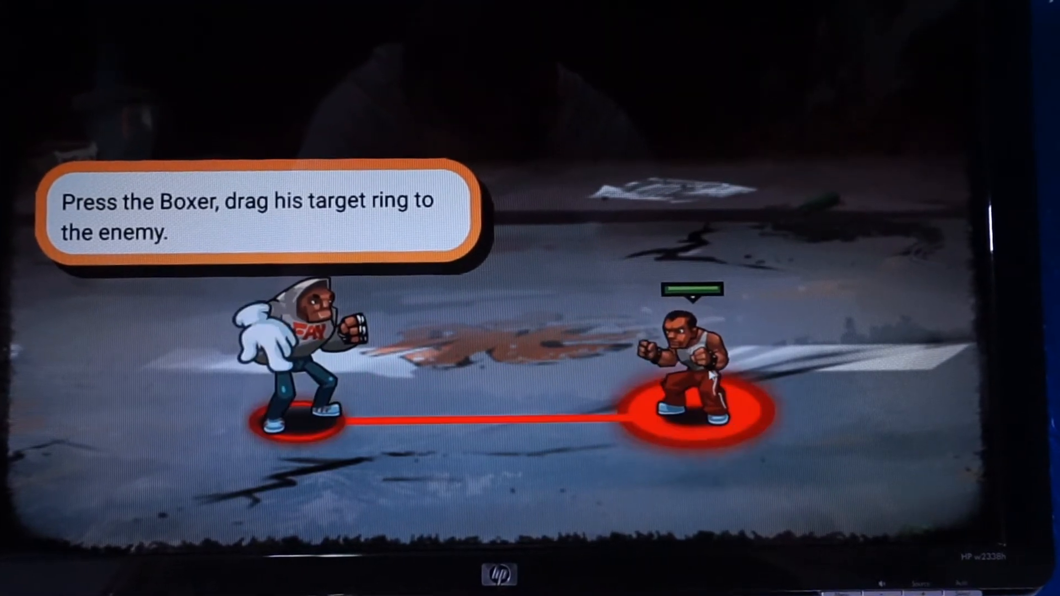
pyautogui.moveTo(297, 420); pyautogui.dragTo(689, 412)
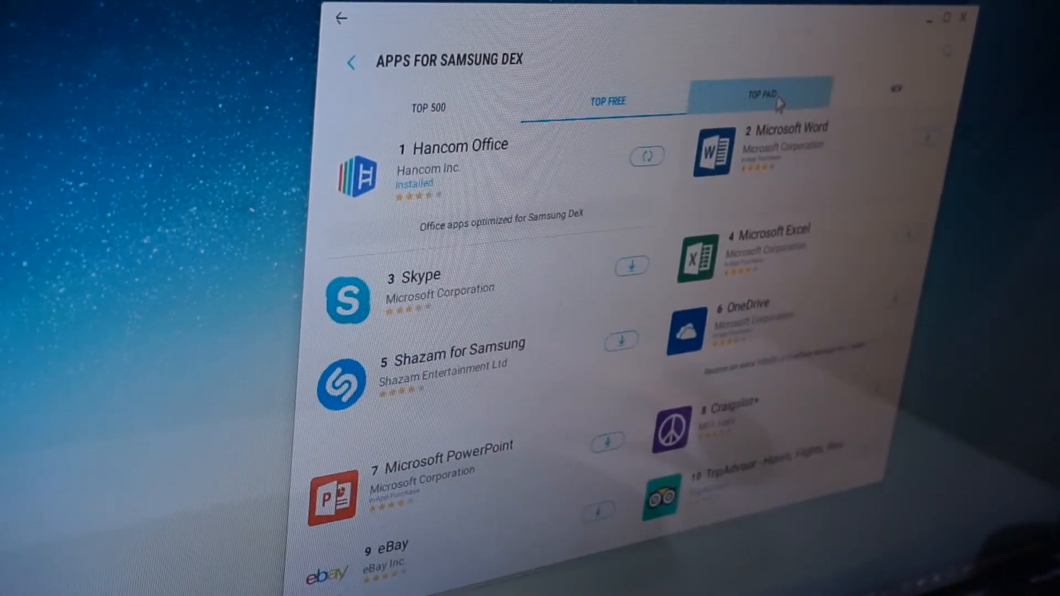
pyautogui.click(759, 94)
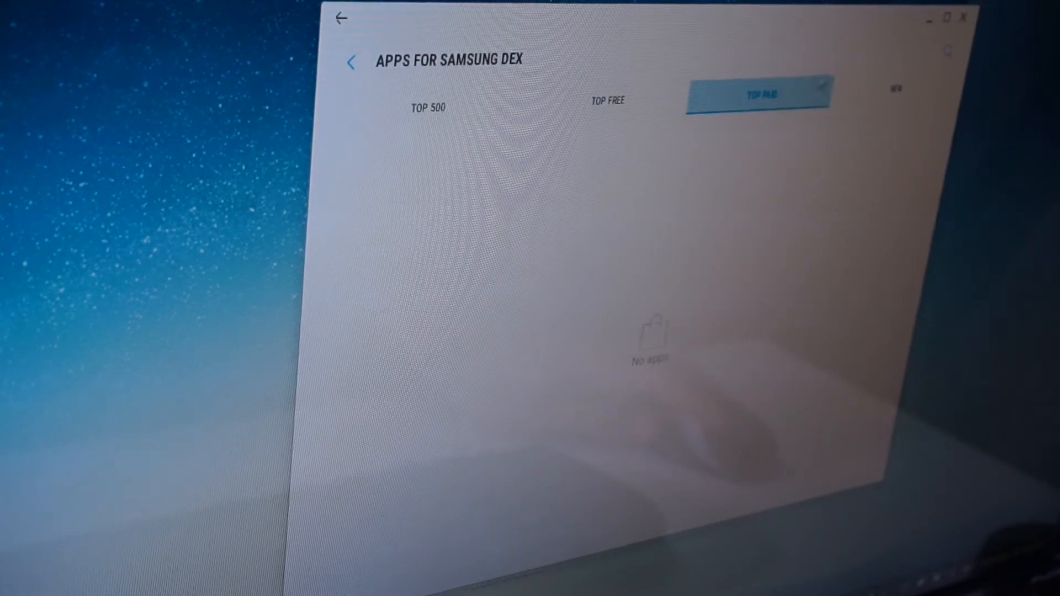
pyautogui.click(607, 100)
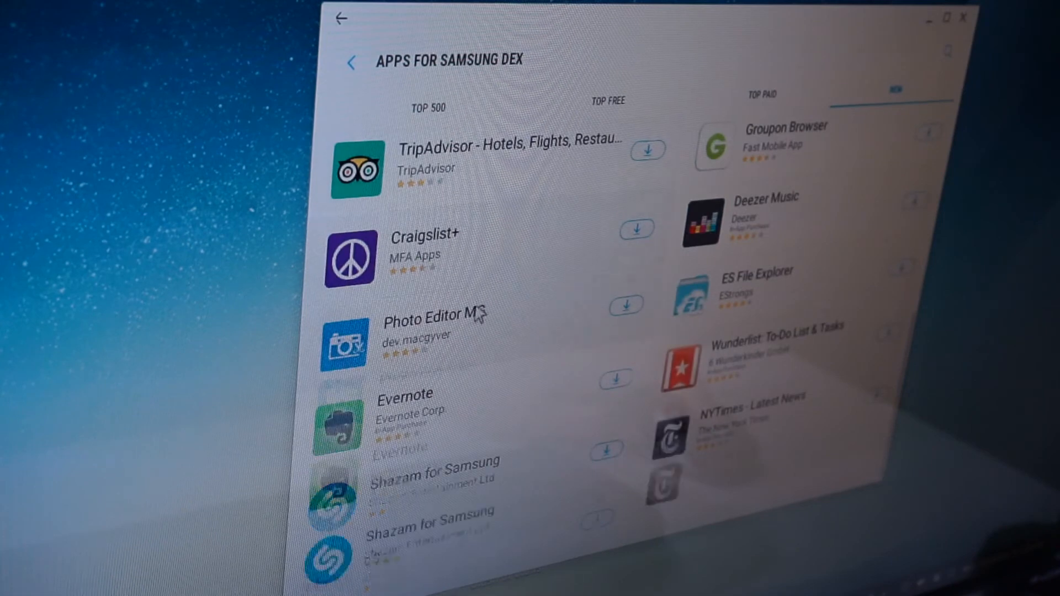
pyautogui.click(607, 100)
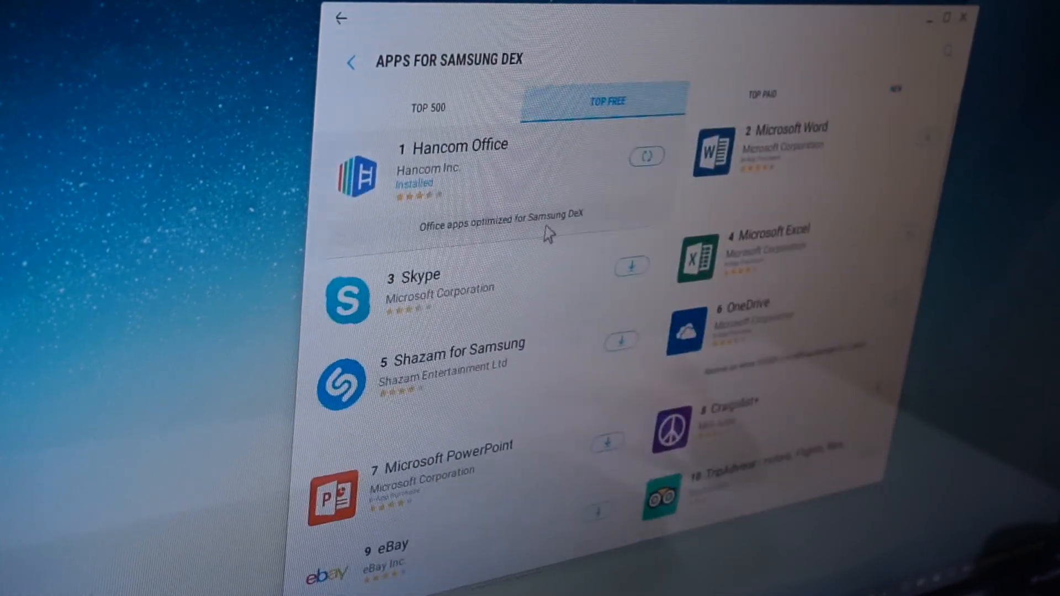